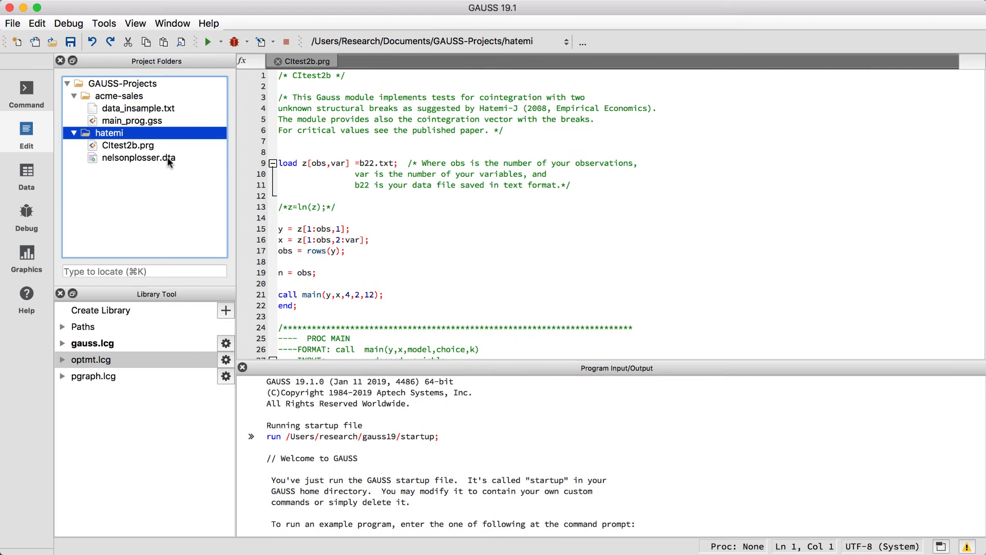
Preview nelsonplosser.dta's columns, then write z = loadd("nelsonplosser.dta", "m + bnd"); on line 9.
double_click(138, 158)
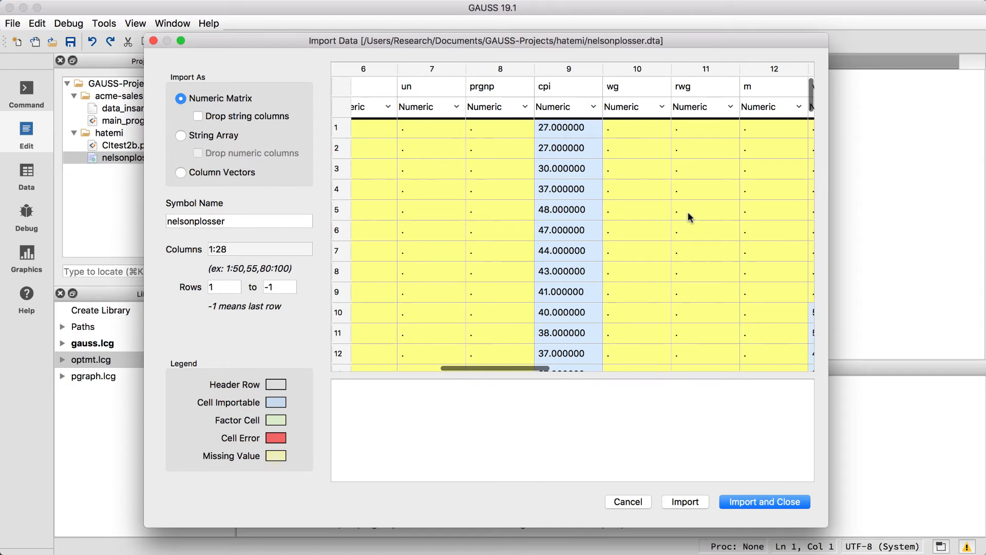
scroll("right", 3)
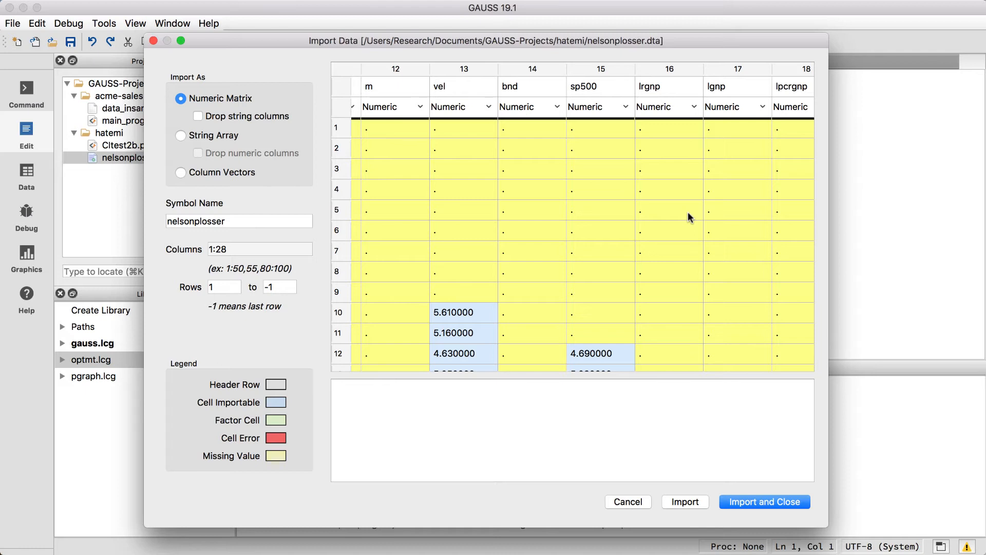
mouse_move(645, 441)
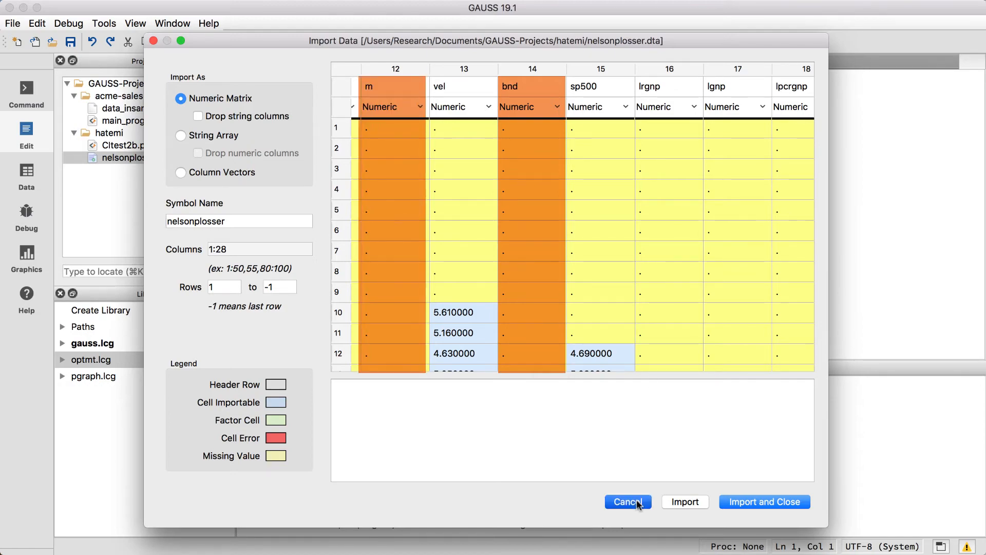
left_click(627, 502)
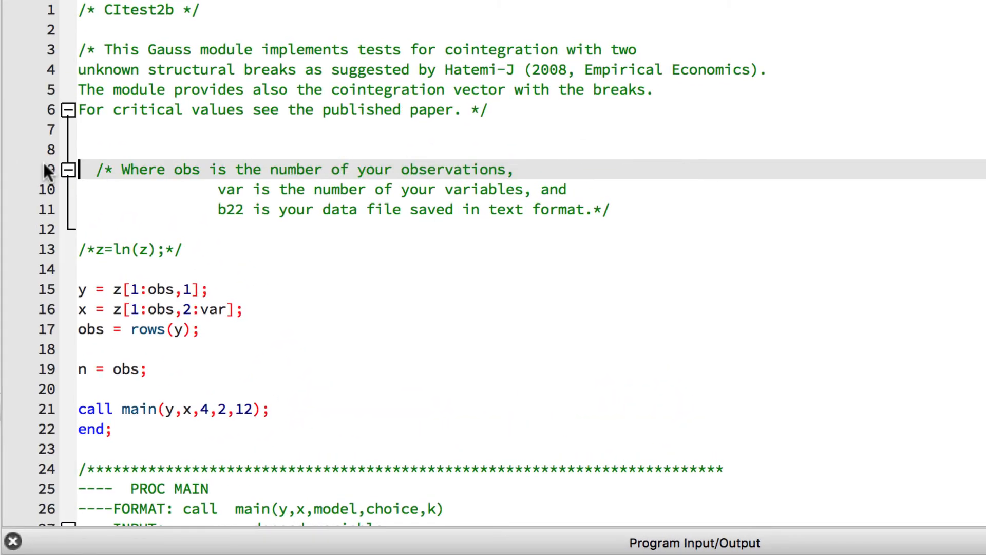
type("z = loadd(\"nelsonplosser.dta\", \"")
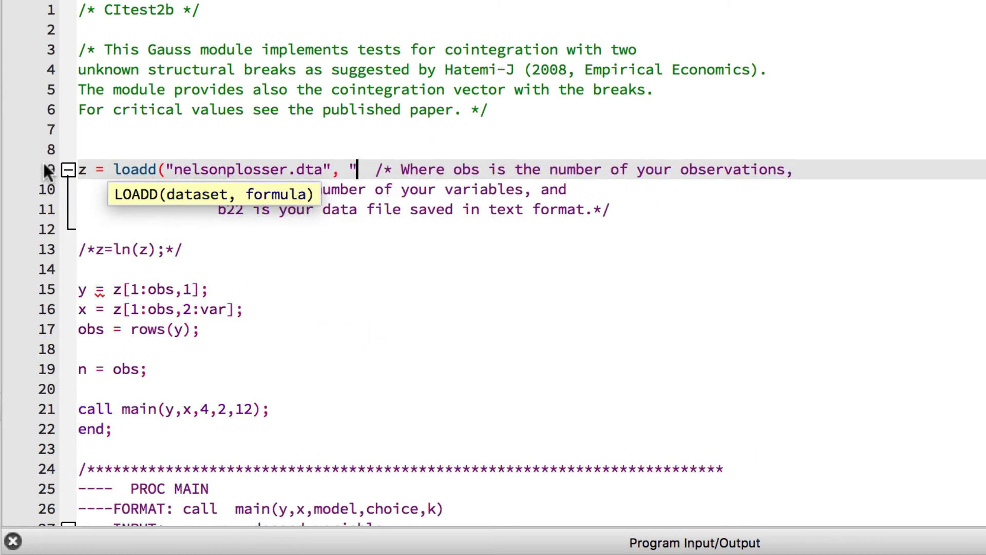
type("m + bnd\");")
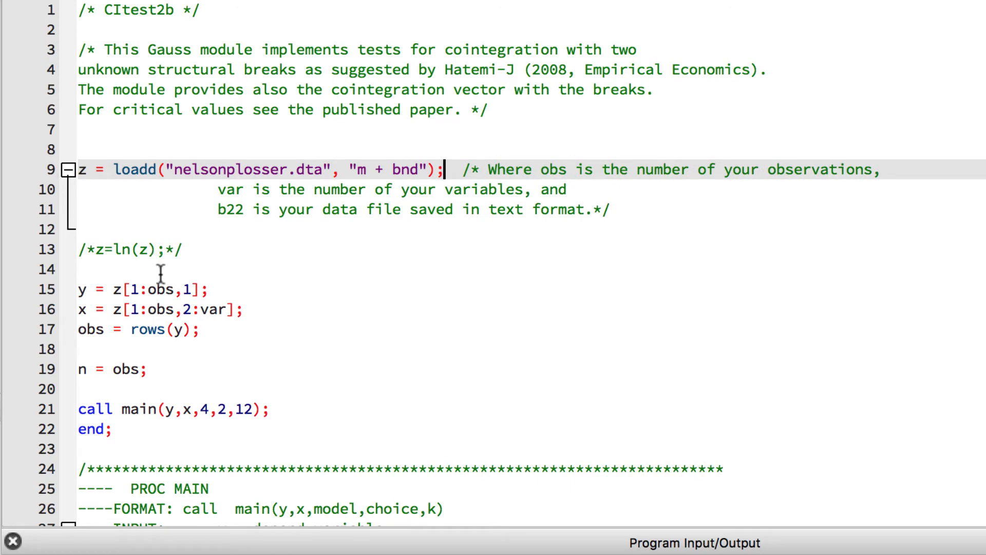
mouse_move(165, 280)
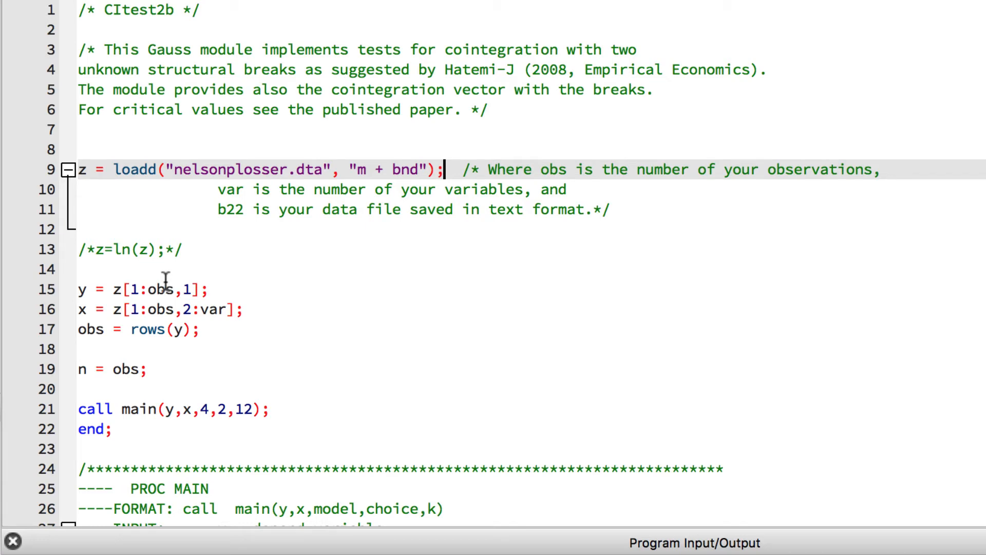
mouse_move(168, 283)
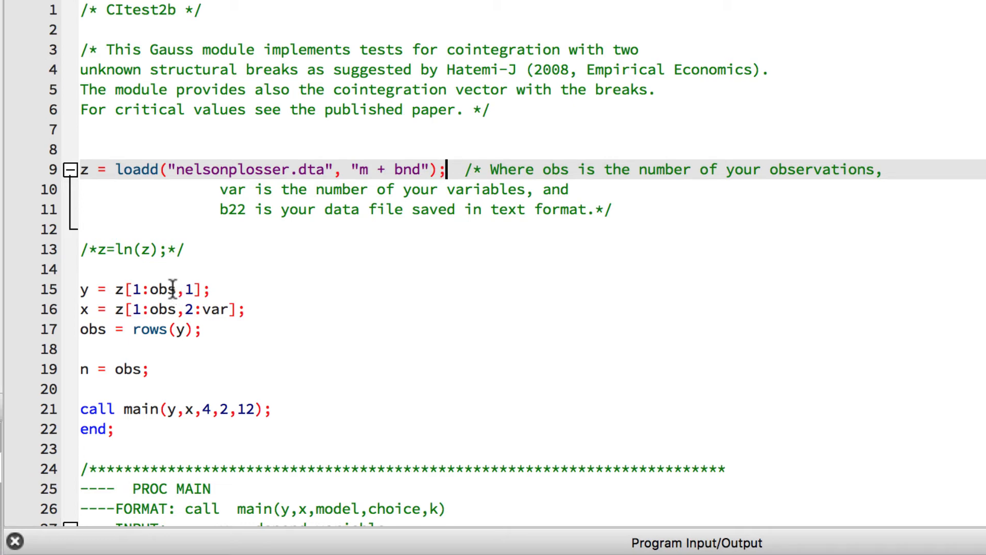
Replace the row ranges with '.' so y = z[.,1] and x = z[.,2].
left_click(183, 290)
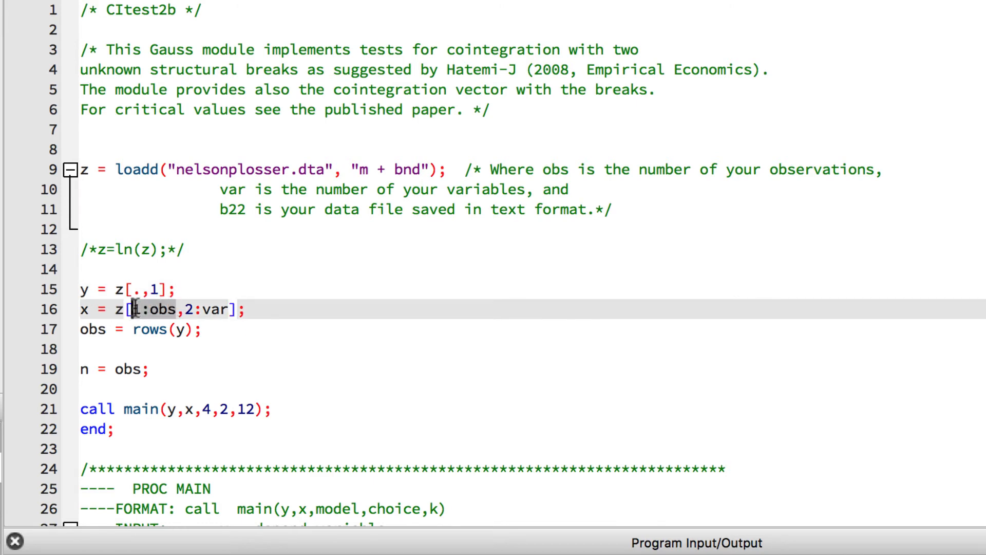
type(".")
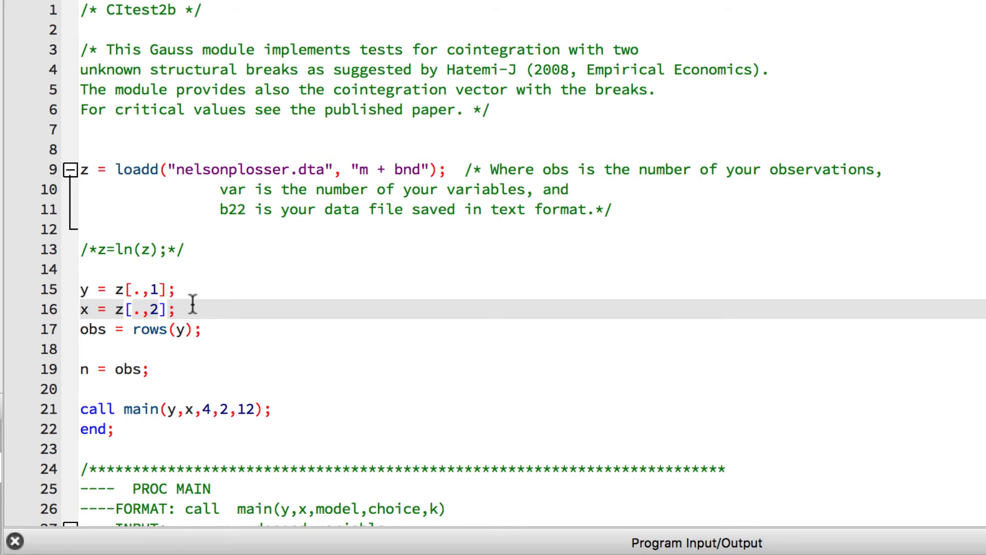
left_click(161, 309)
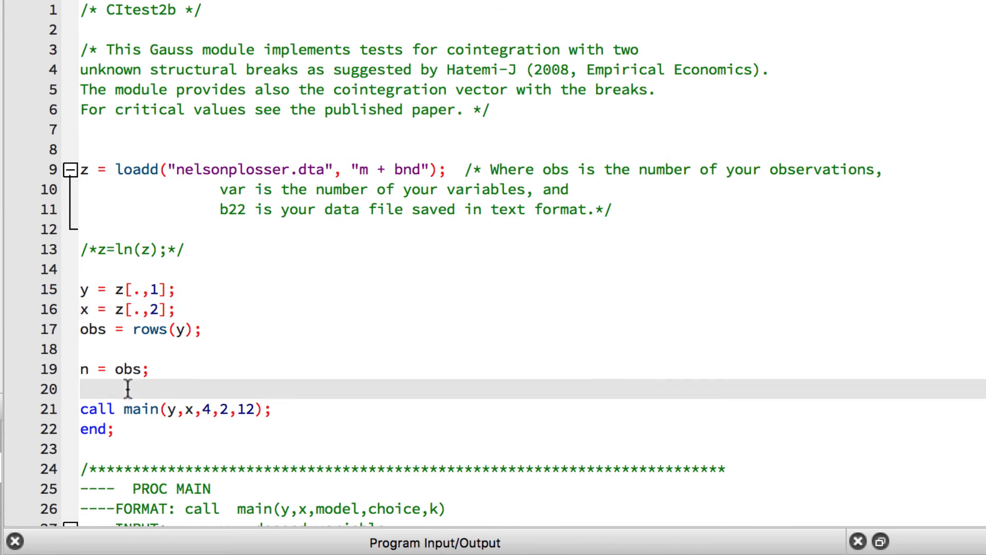
Add end; on line 20 and run, inspecting the 111x2 z, y and x.
type("end;")
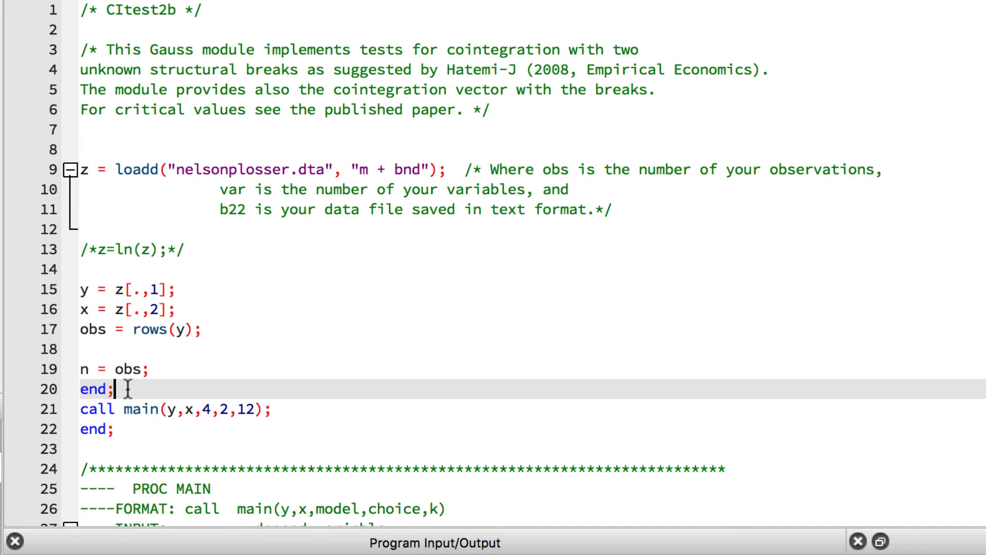
left_click(219, 42)
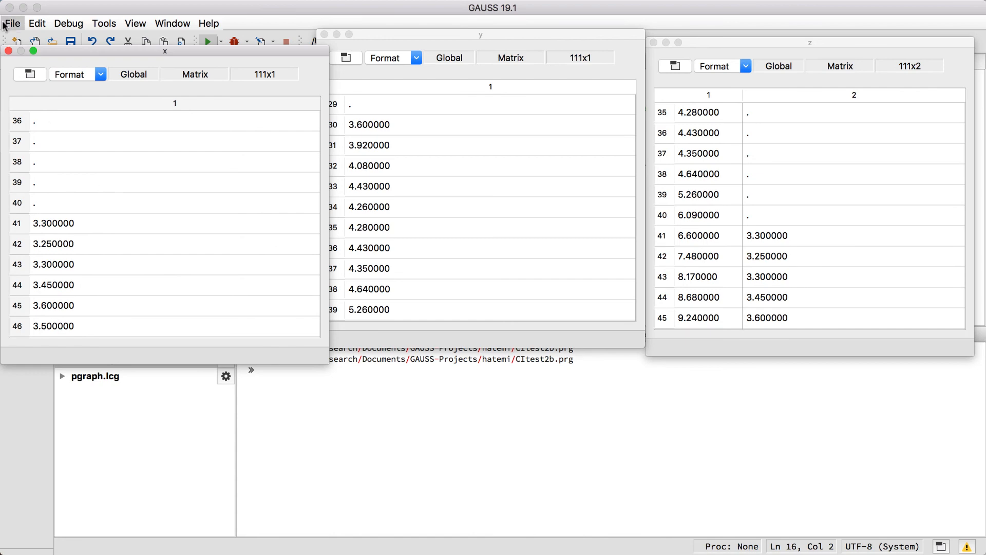
left_click(8, 51)
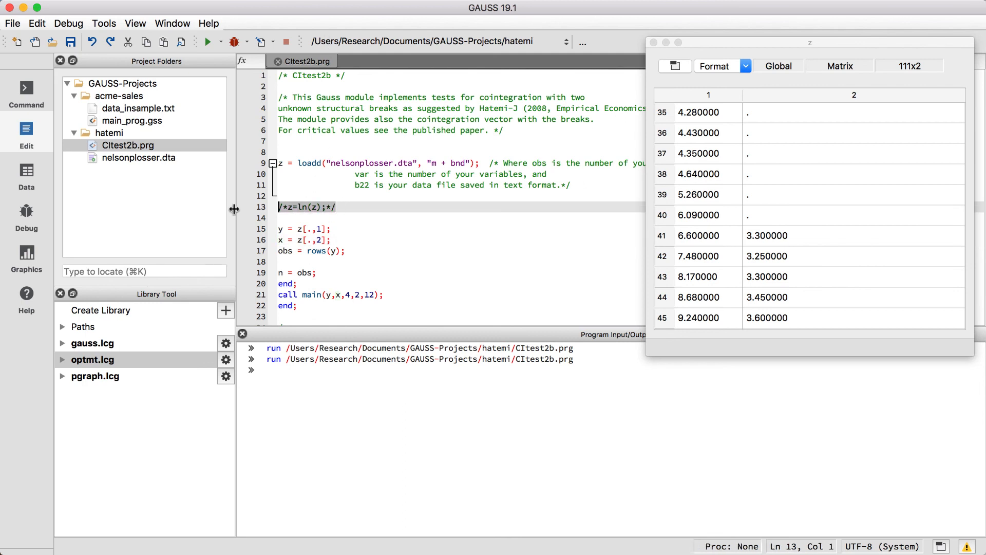
Add z = packr(z); on line 13 and rerun so z becomes 71x2.
type("z =")
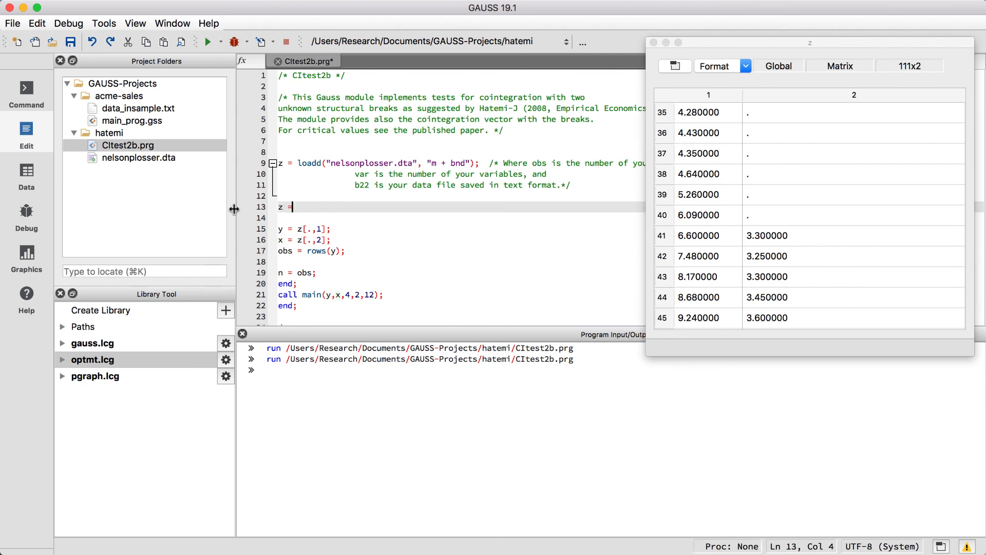
type("packr")
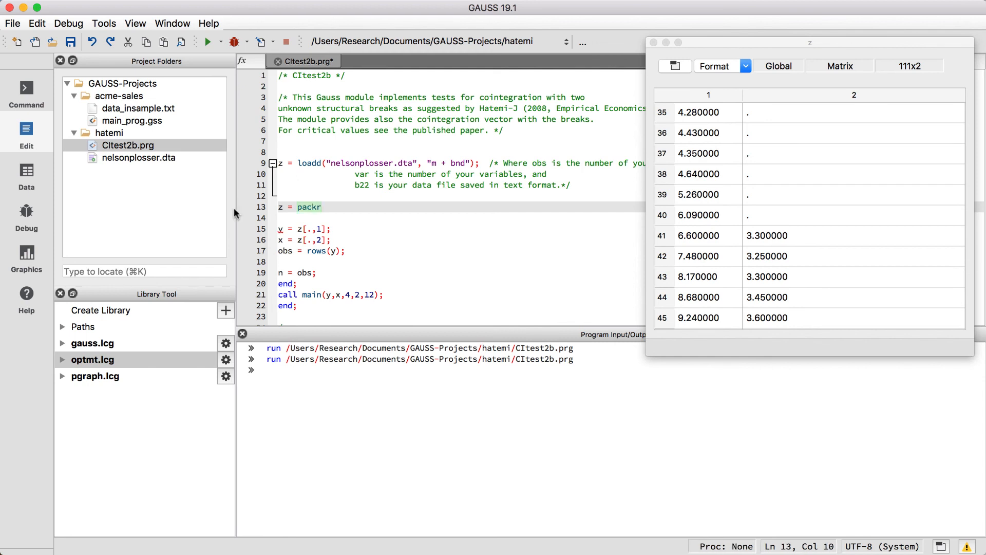
type("(z);")
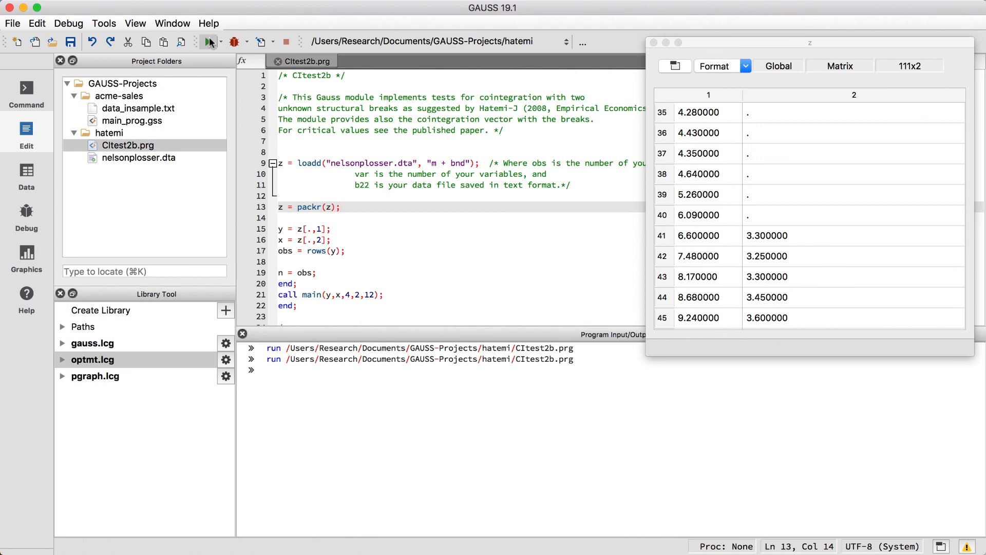
left_click(208, 42)
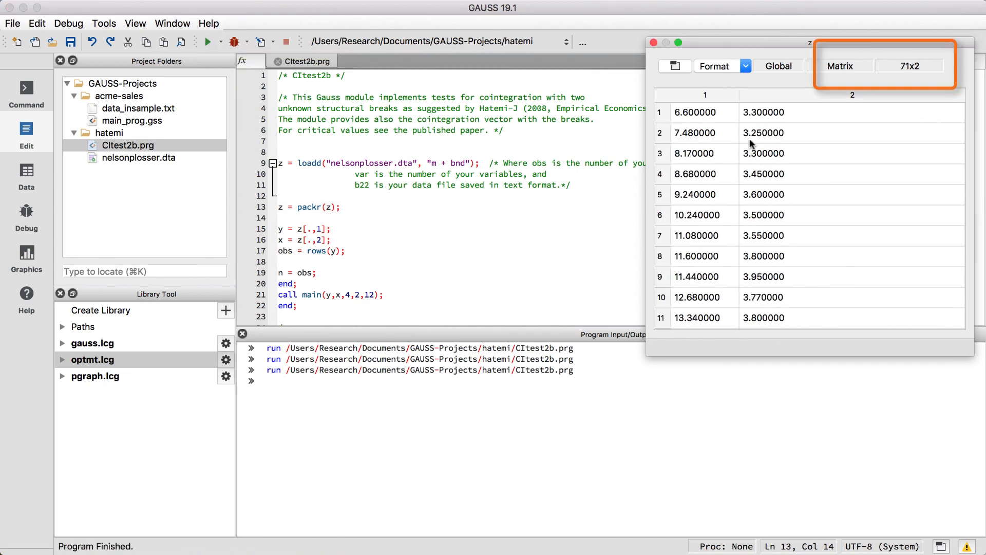
left_click(297, 283)
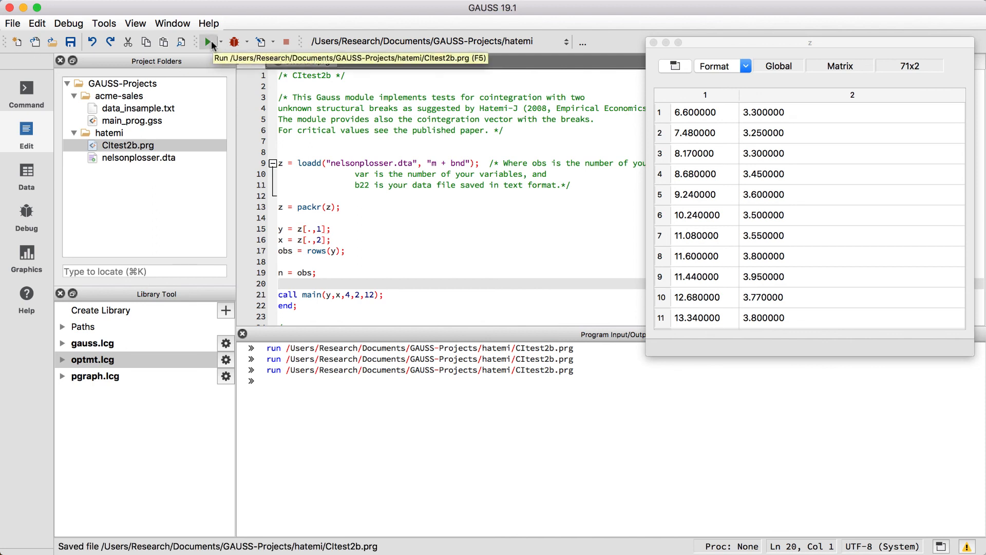
Run the full script and enlarge the output pane to read the Modified ADF and Phillips results.
left_click(208, 41)
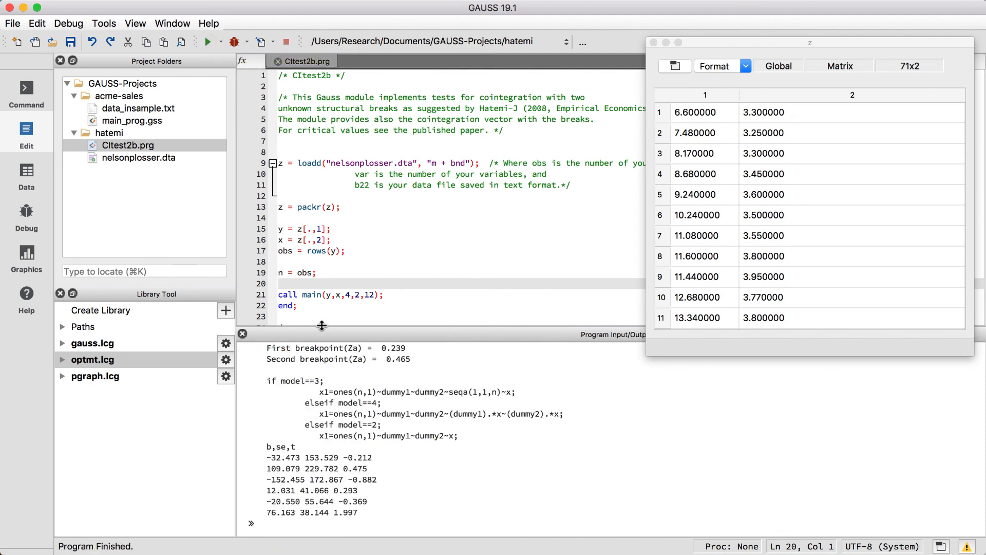
left_click(207, 42)
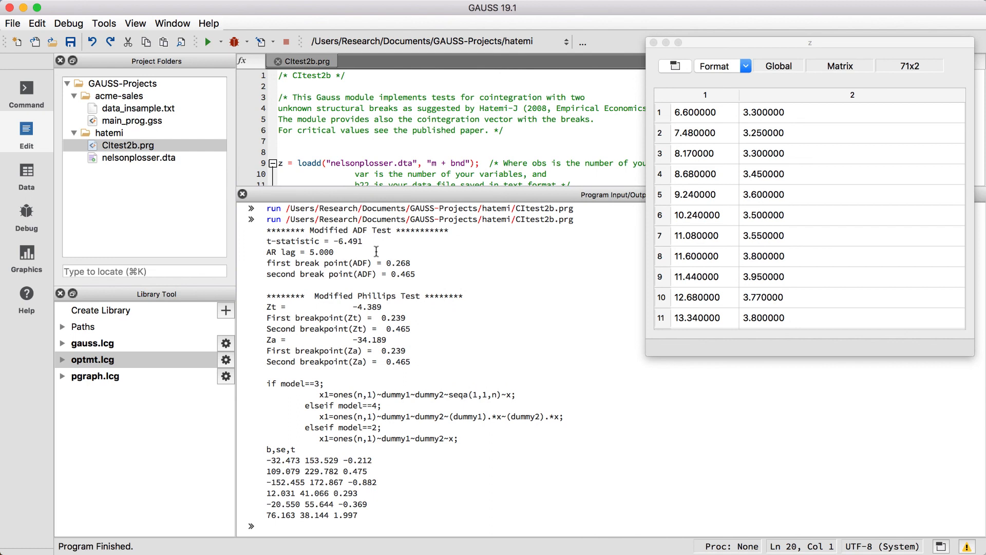